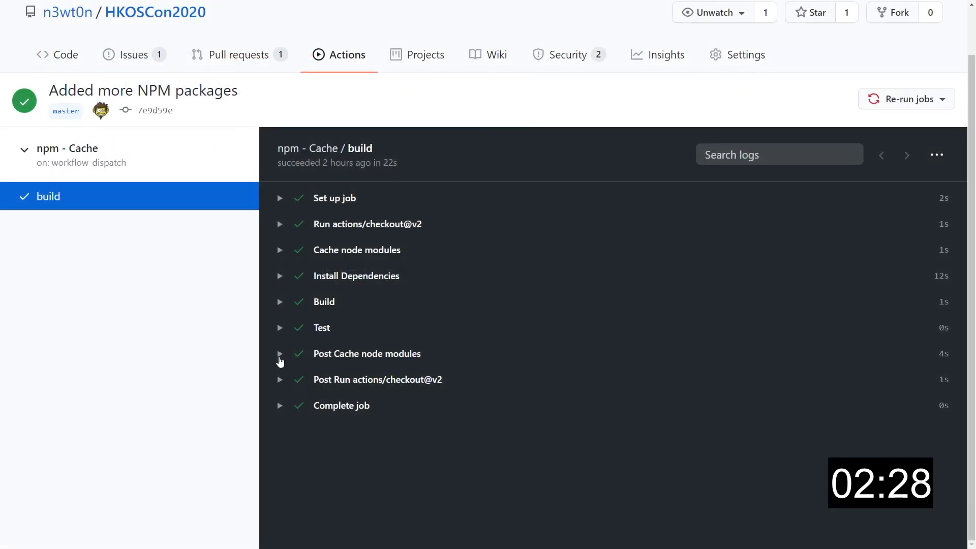
mouse_move(273, 262)
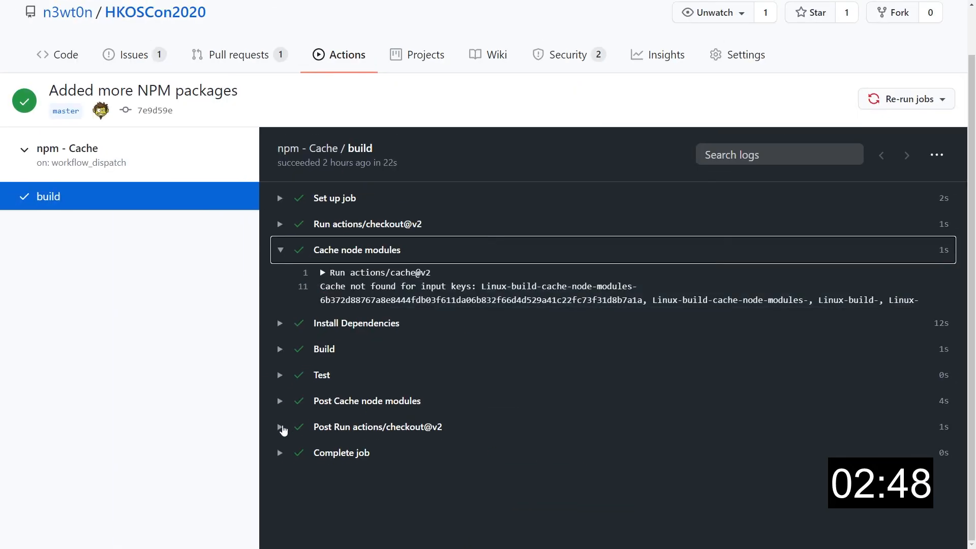
Reveal the post-job cache save output, then load the npm - Cache with Skip workflow run log.
left_click(280, 401)
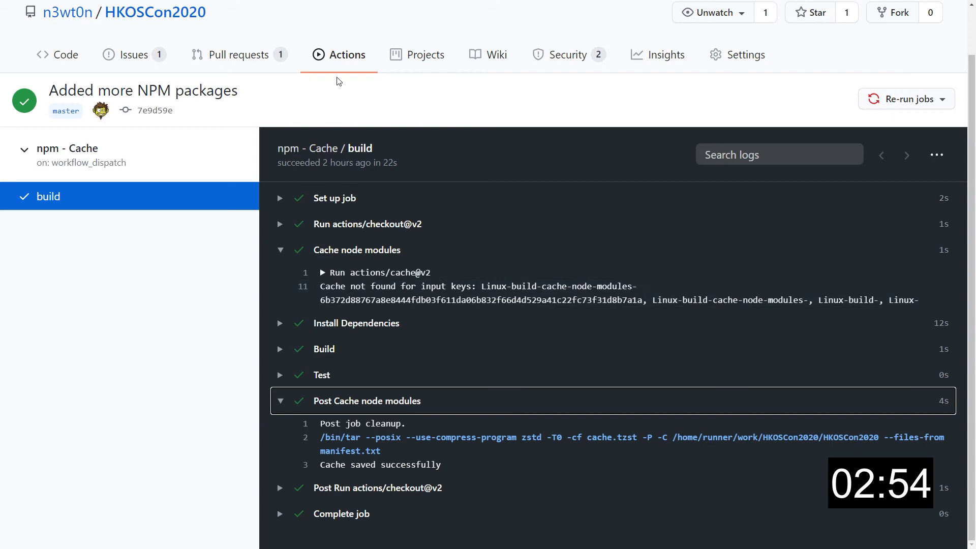
left_click(339, 54)
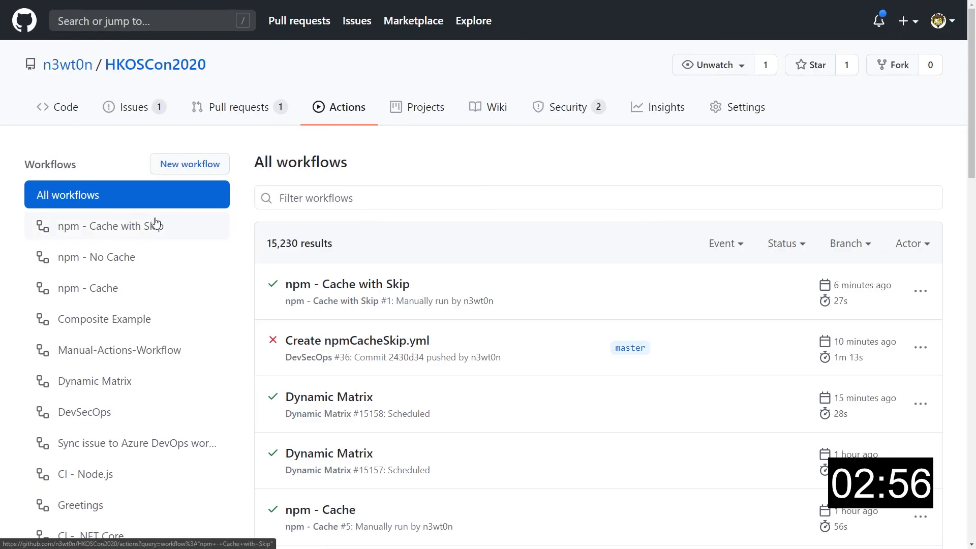
left_click(348, 284)
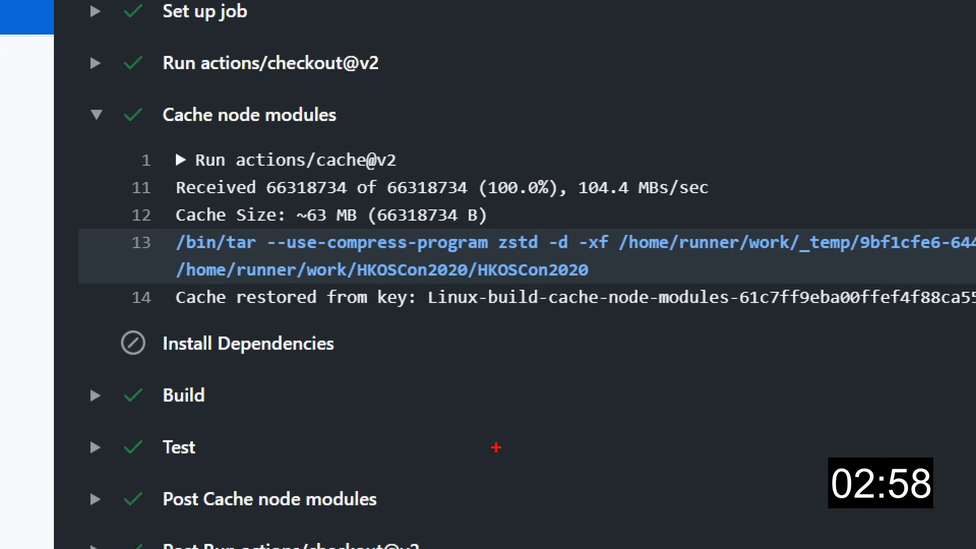